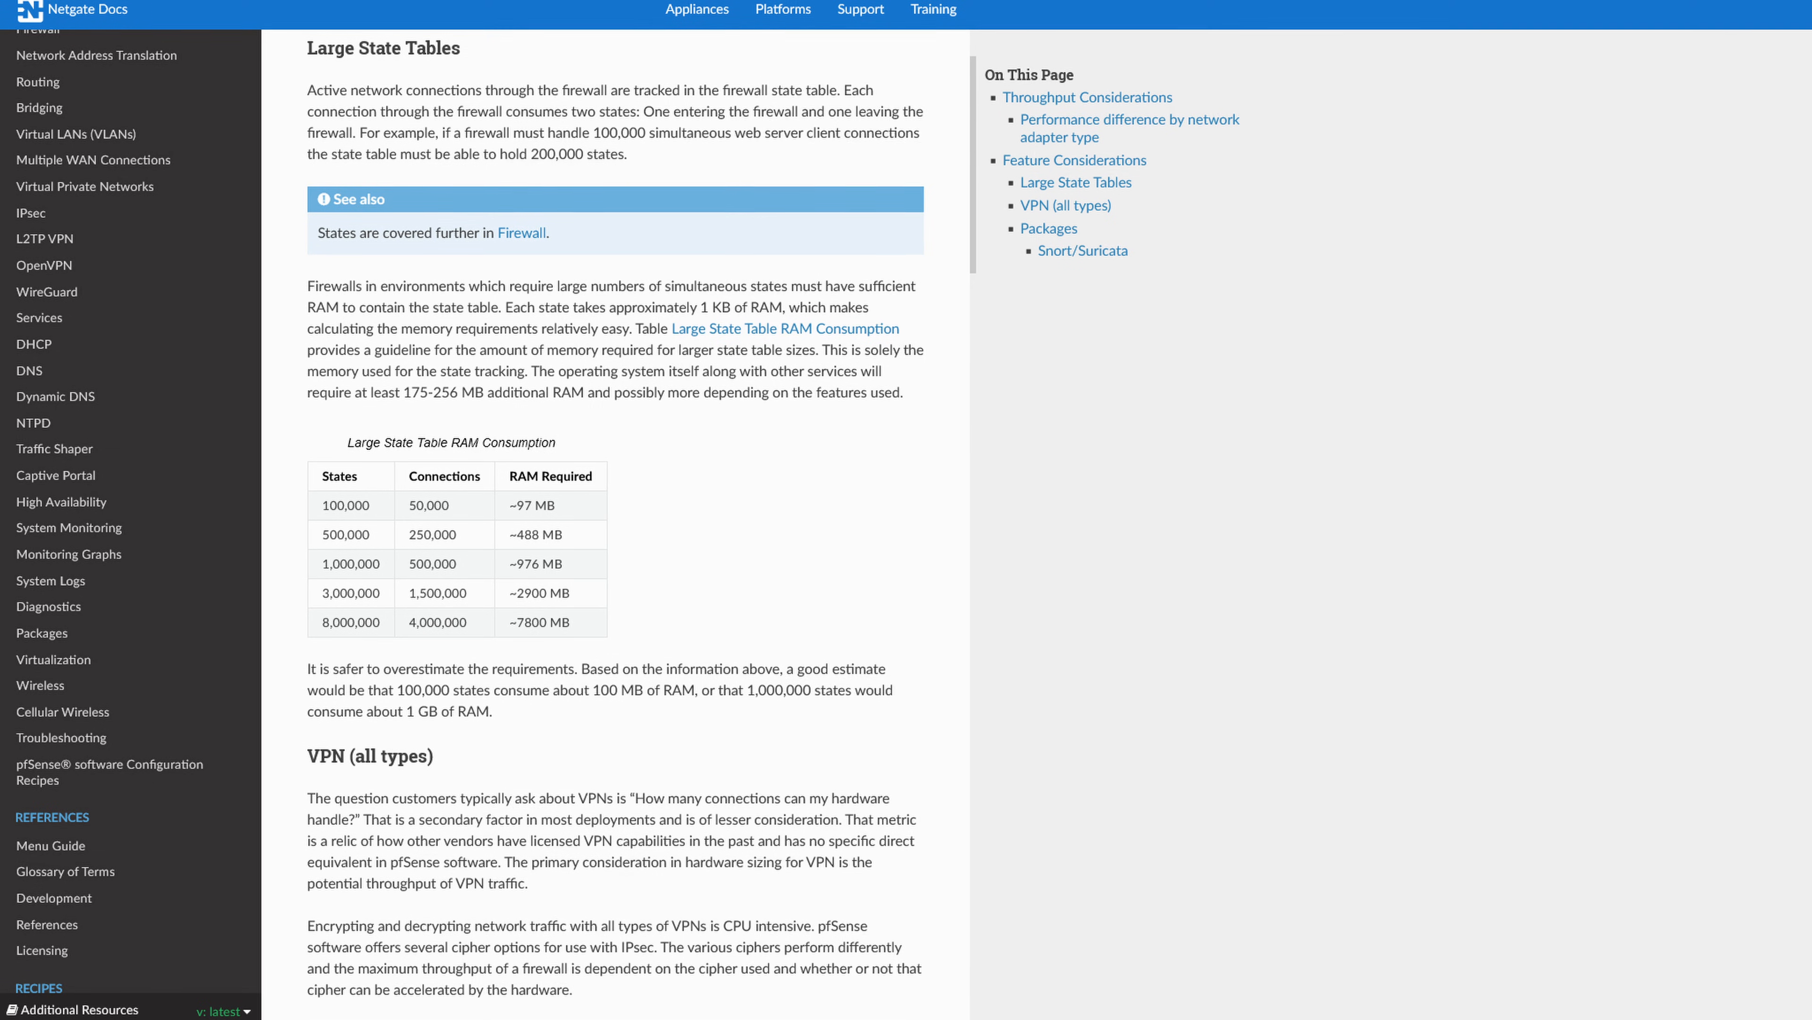
pyautogui.scroll(-3)
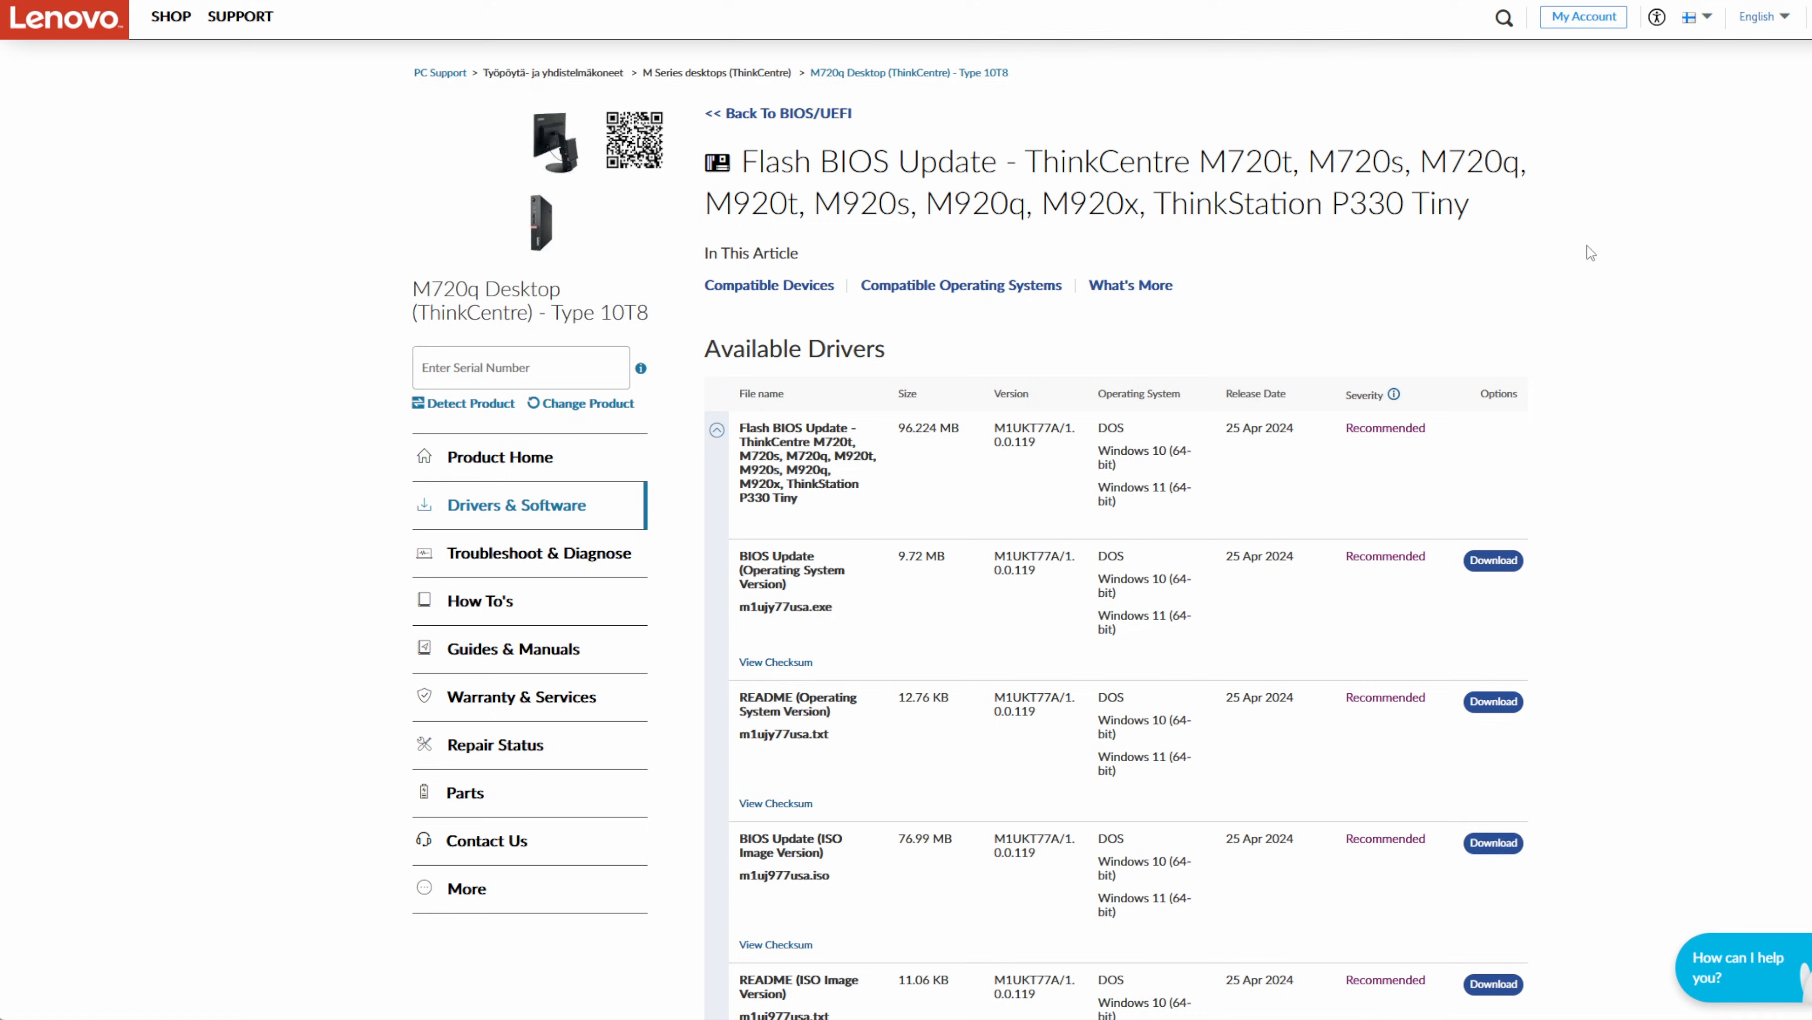
pyautogui.scroll(-3)
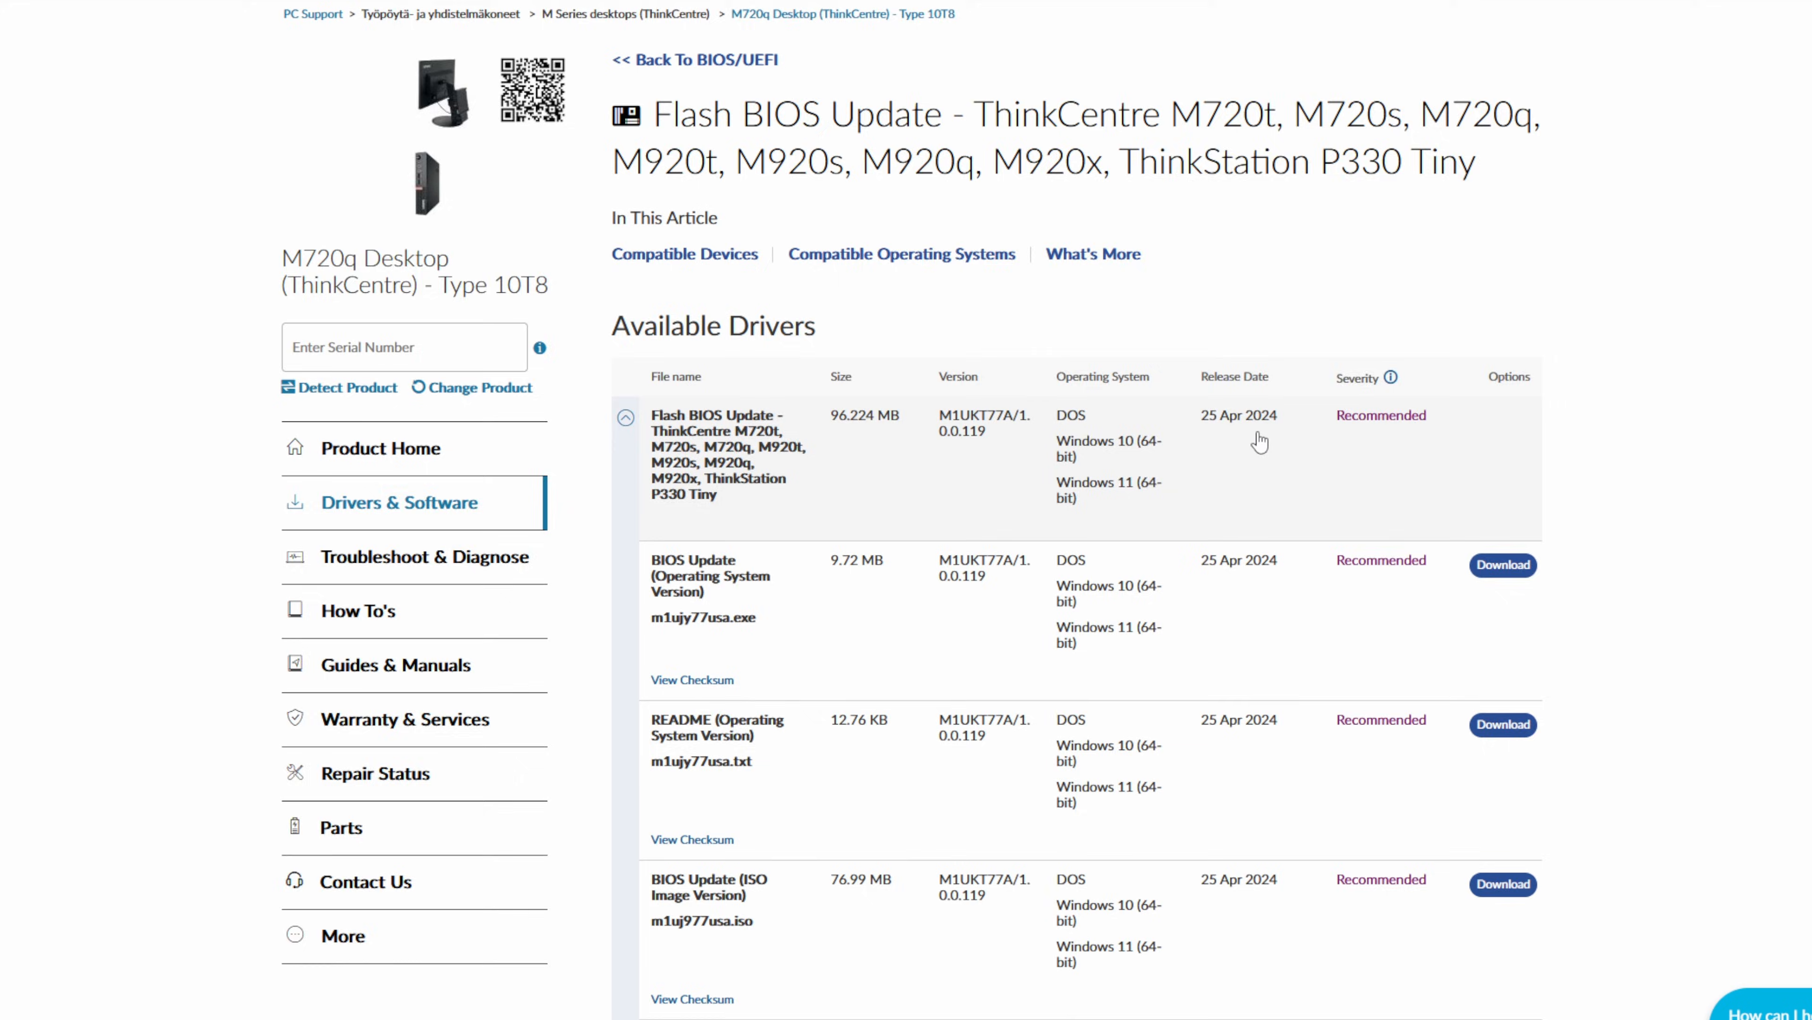
pyautogui.scroll(-3)
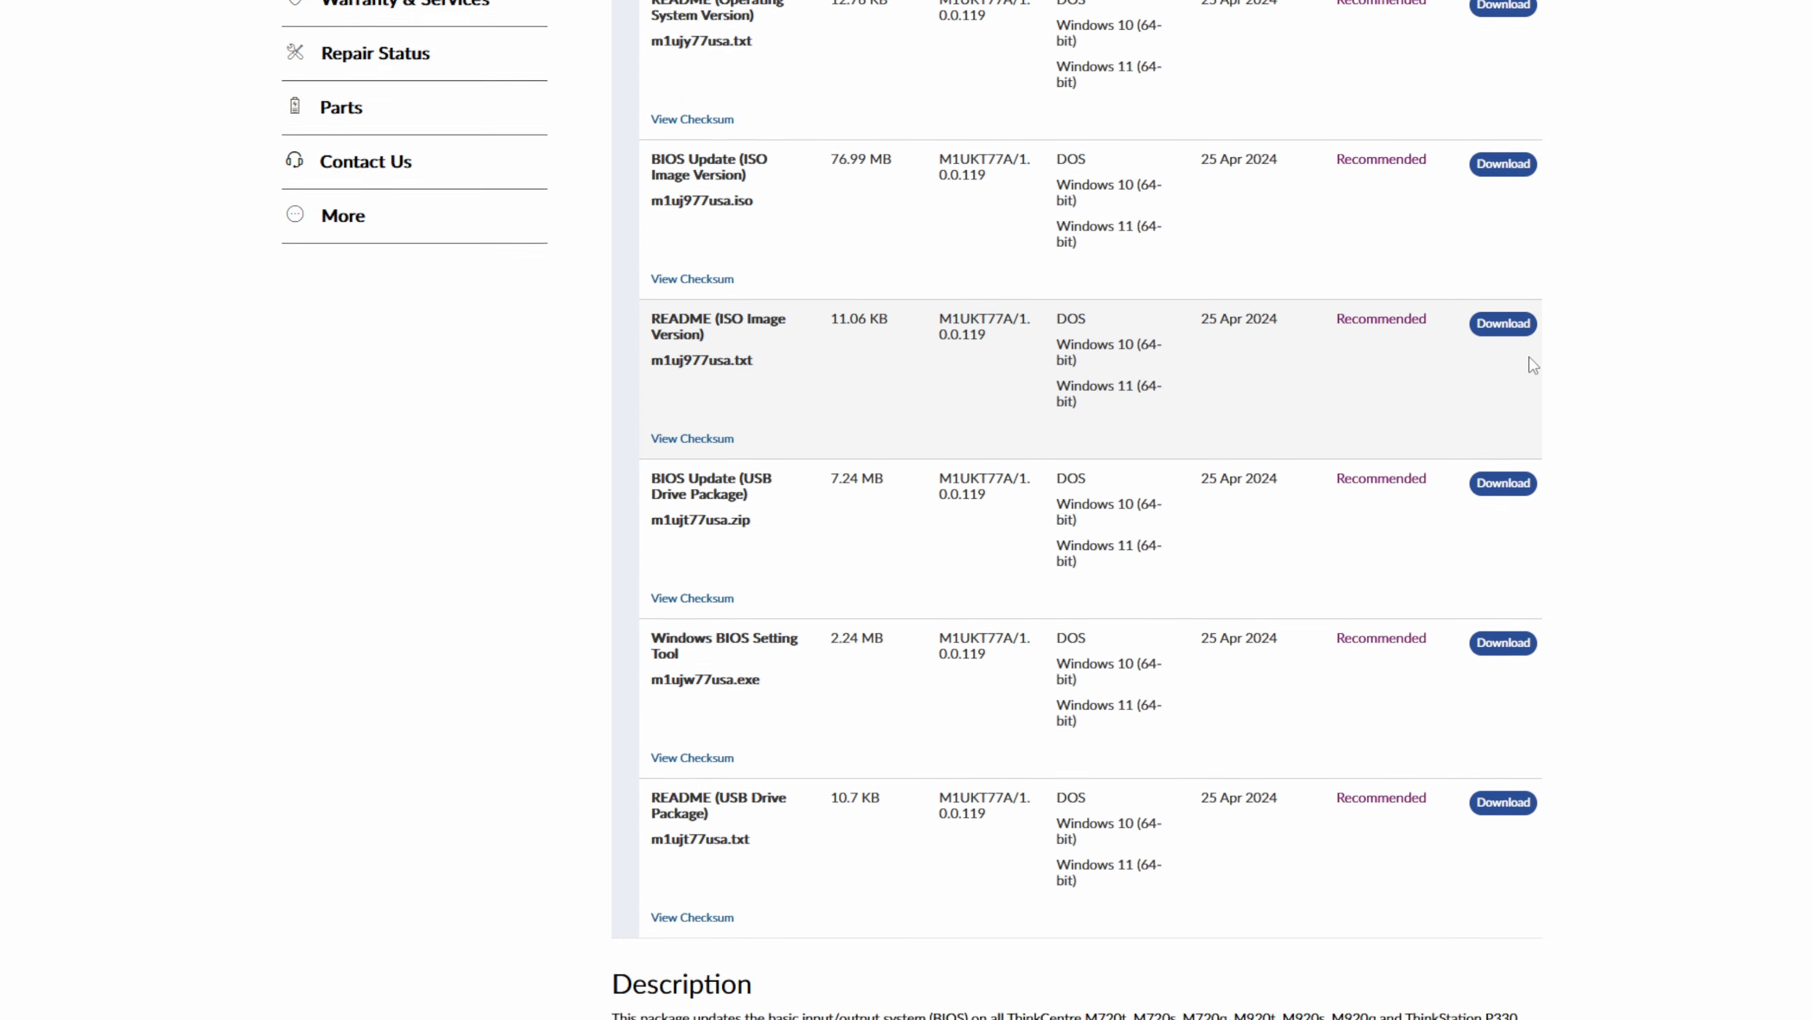
pyautogui.scroll(-3)
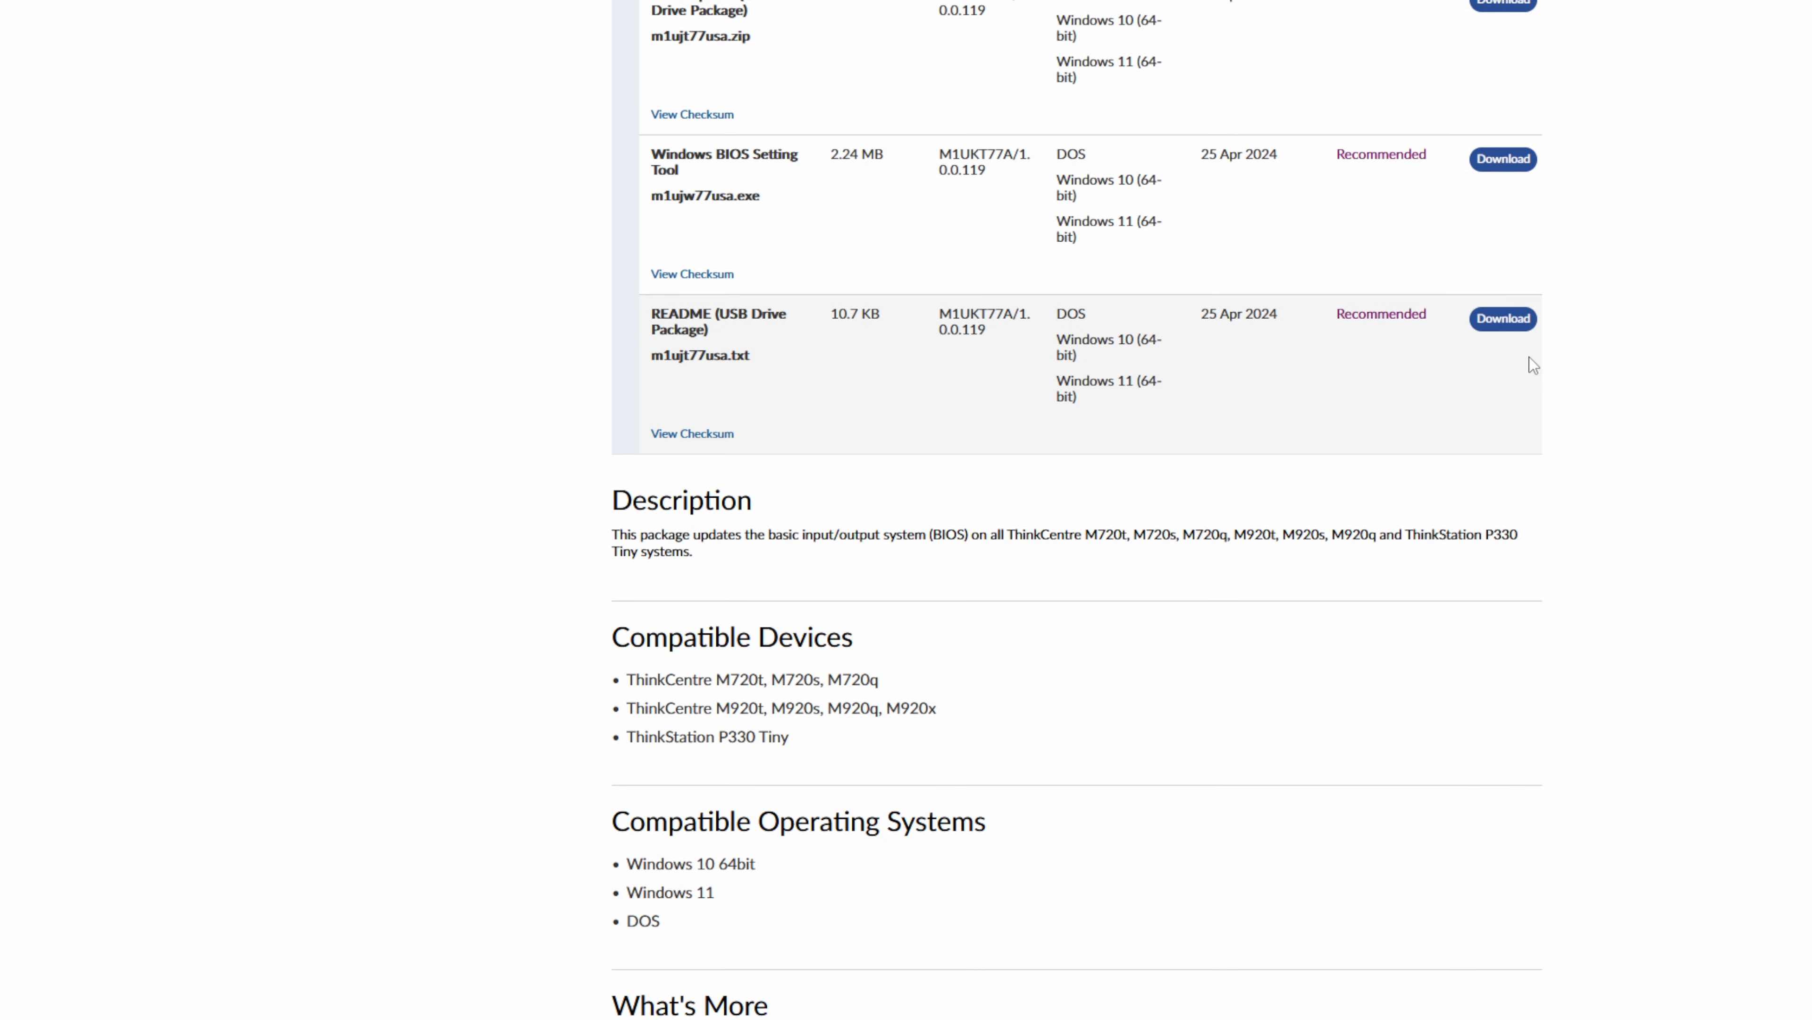
pyautogui.scroll(-3)
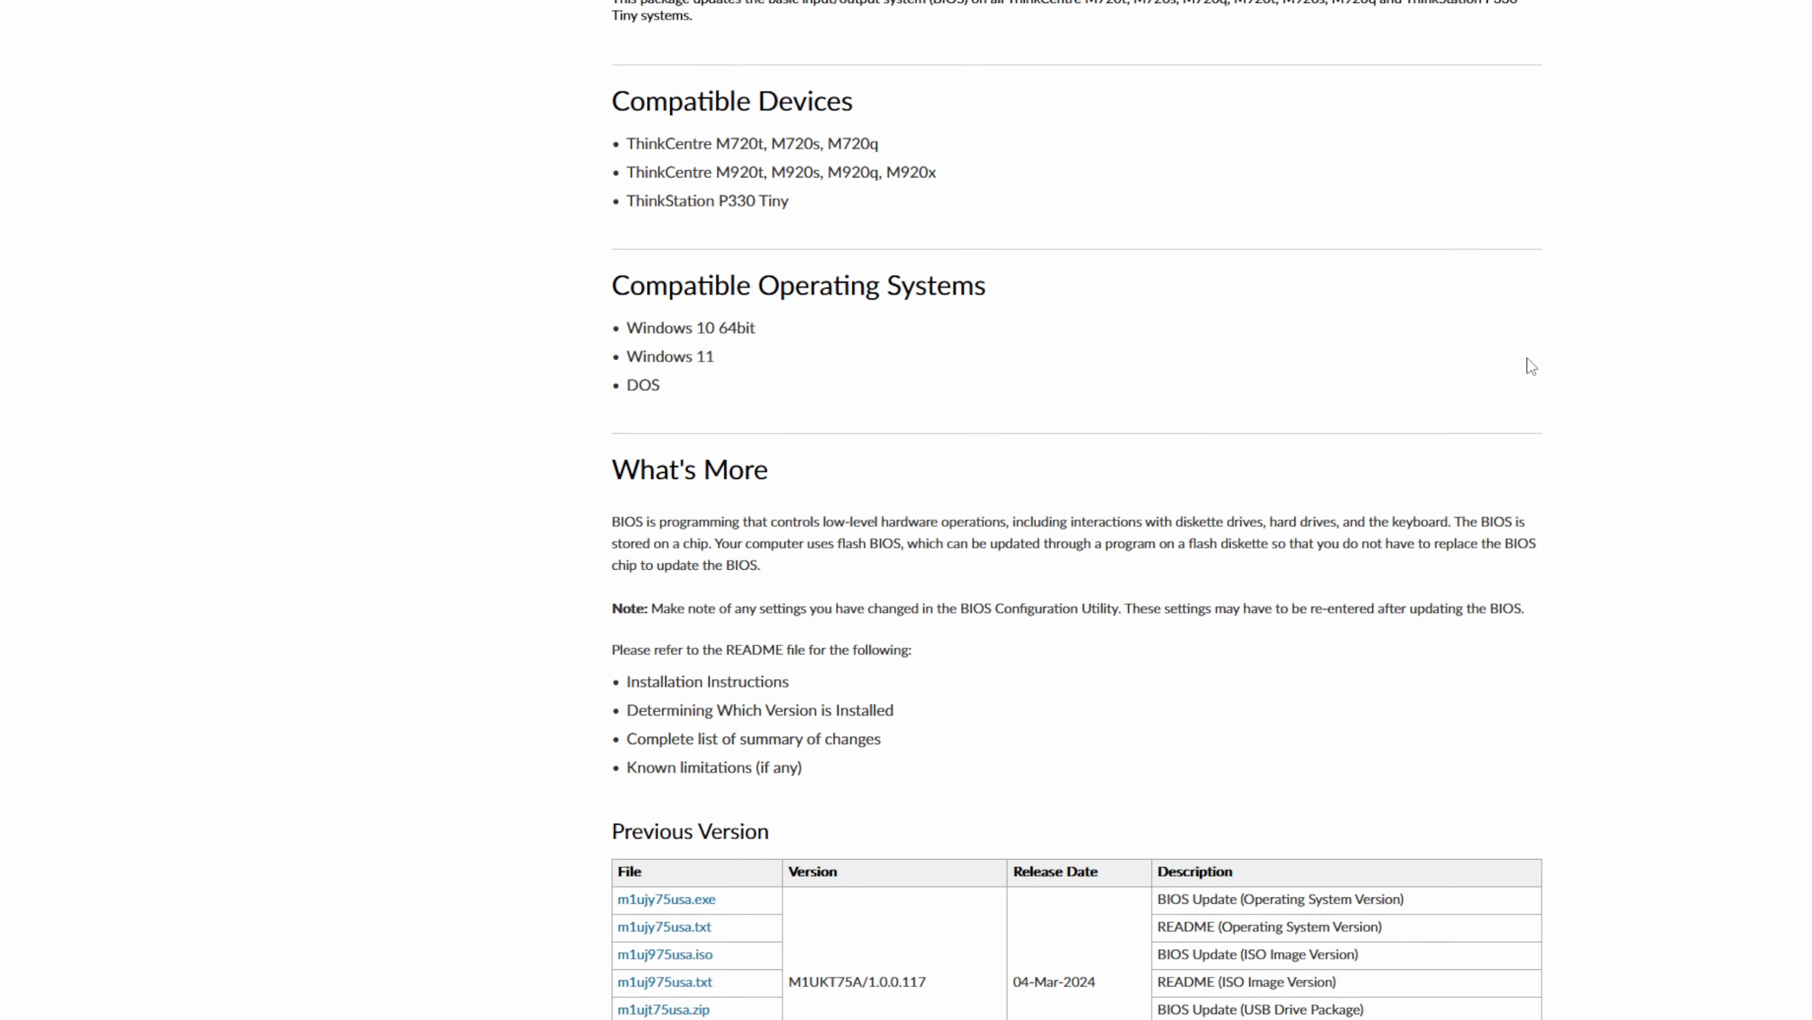
pyautogui.scroll(-3)
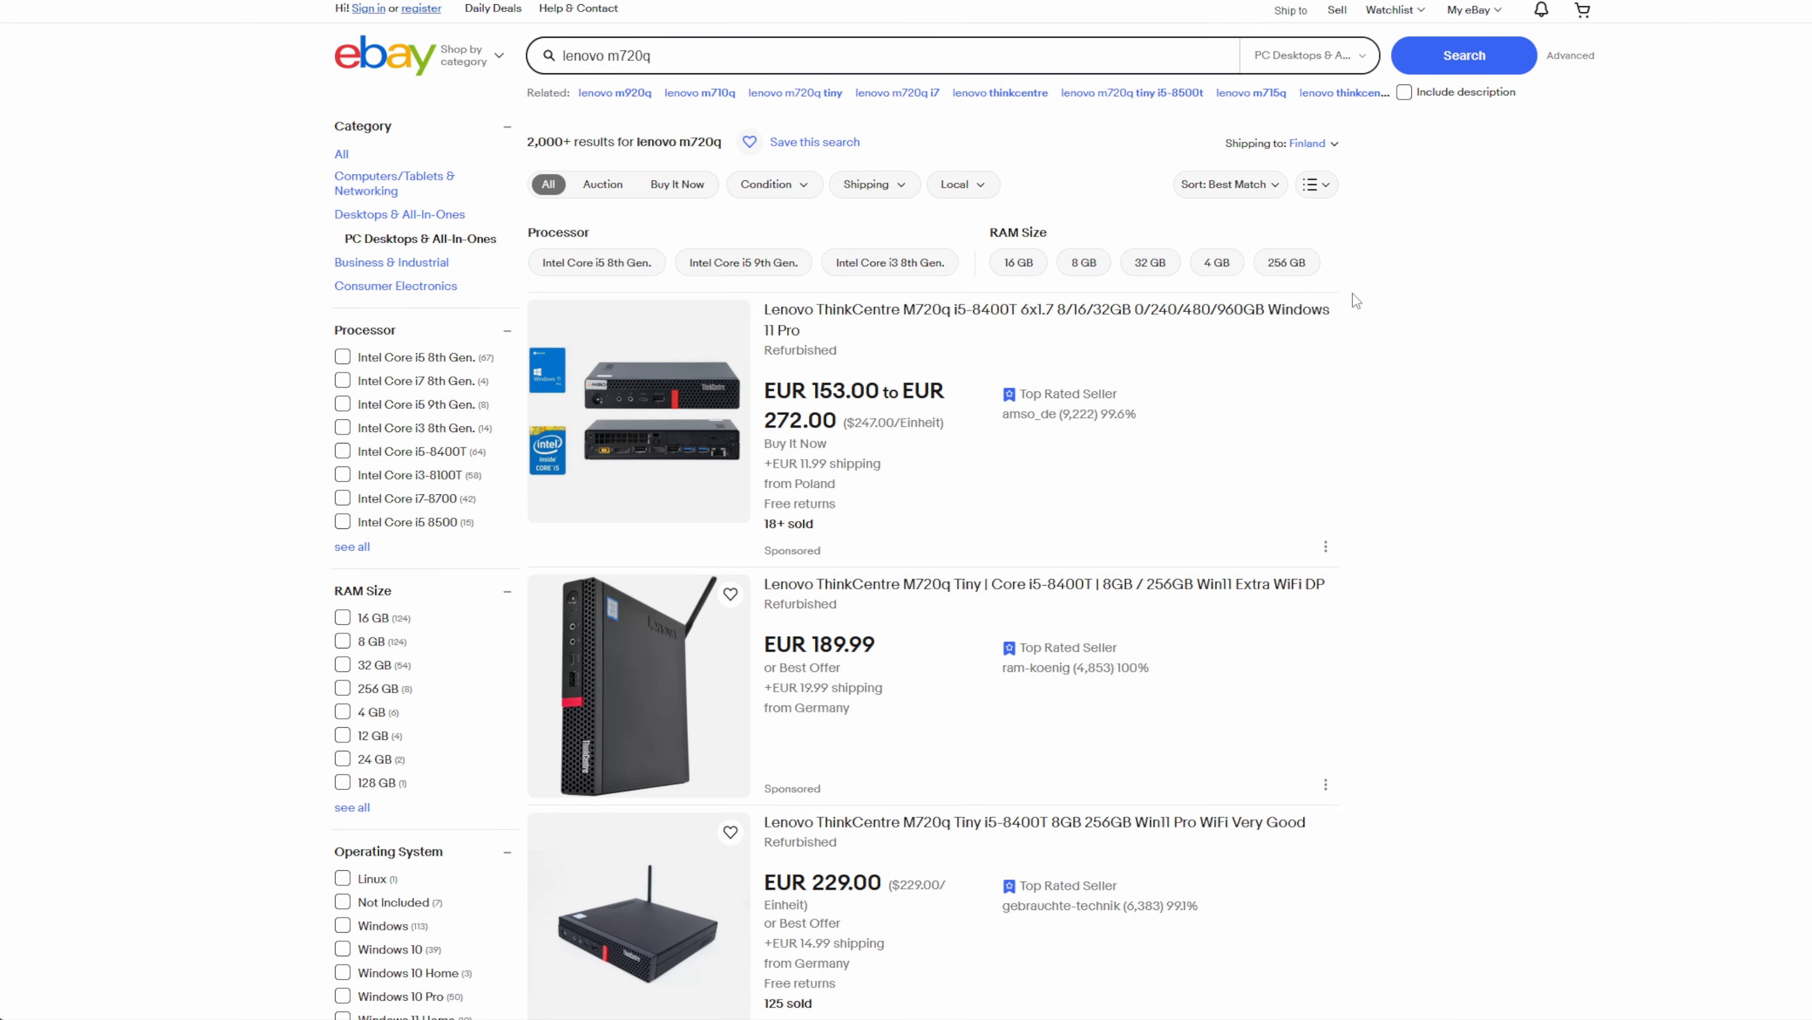
pyautogui.scroll(-3)
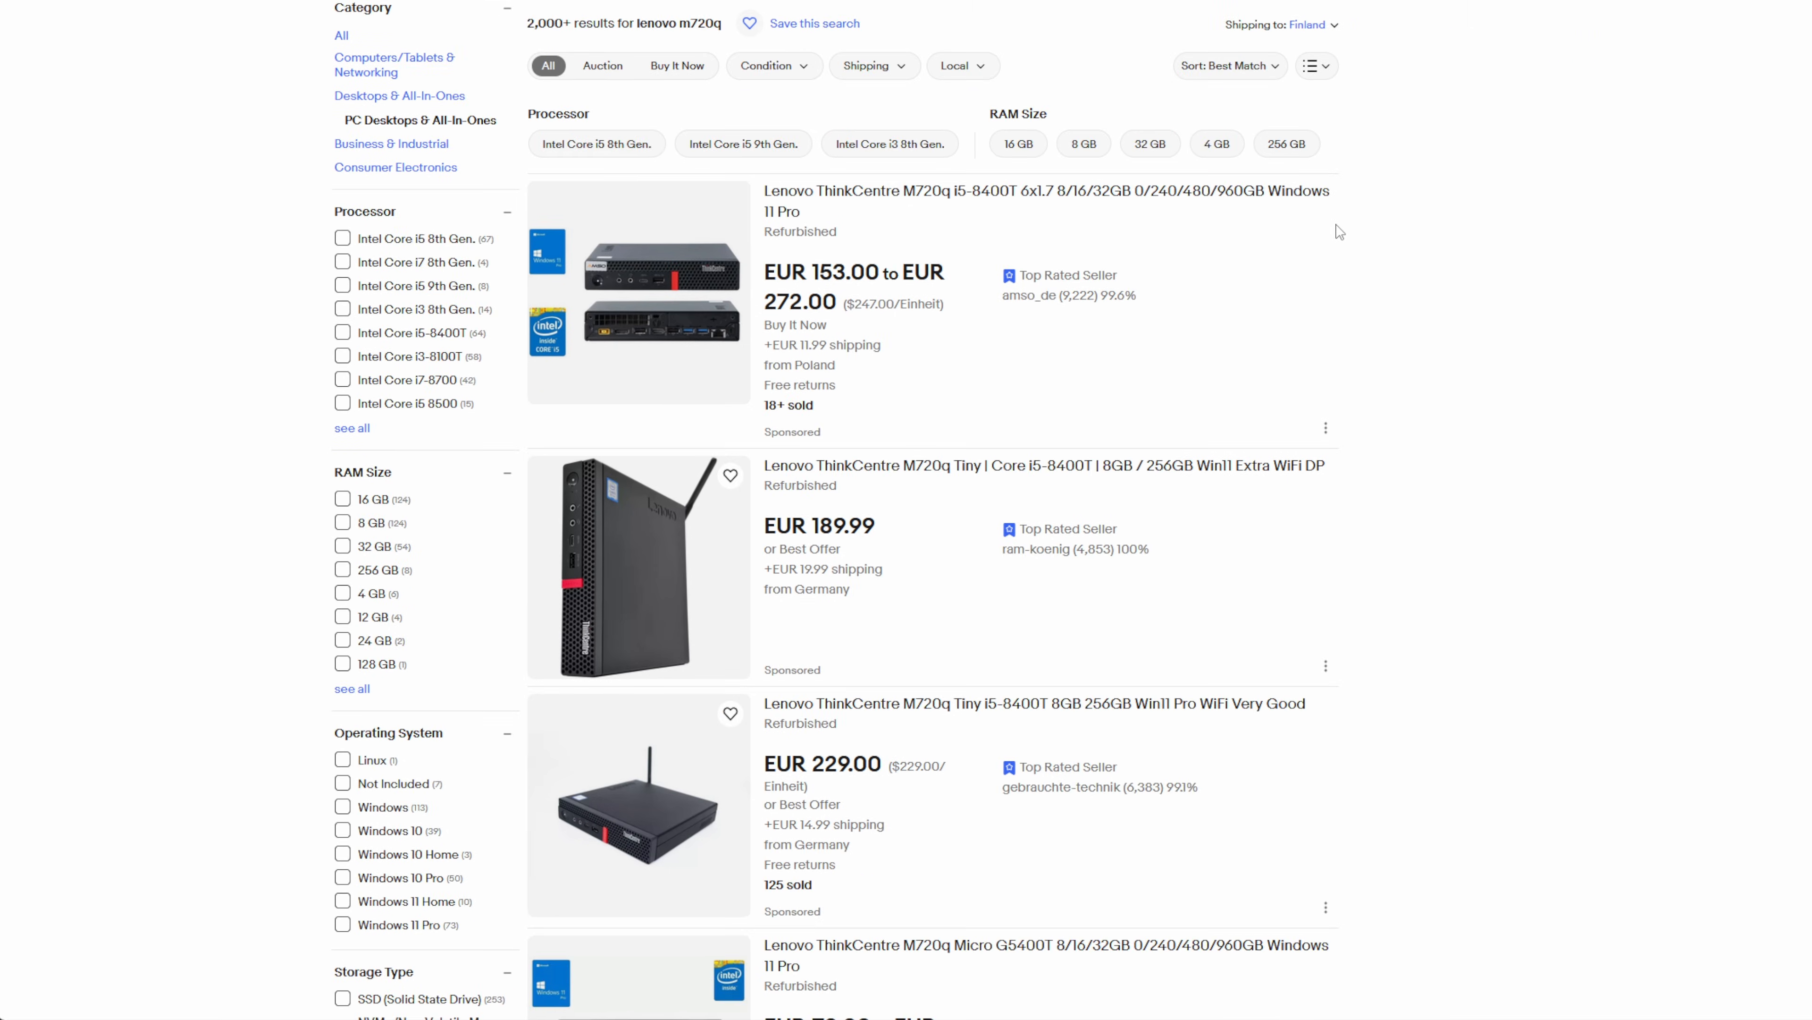
pyautogui.scroll(-3)
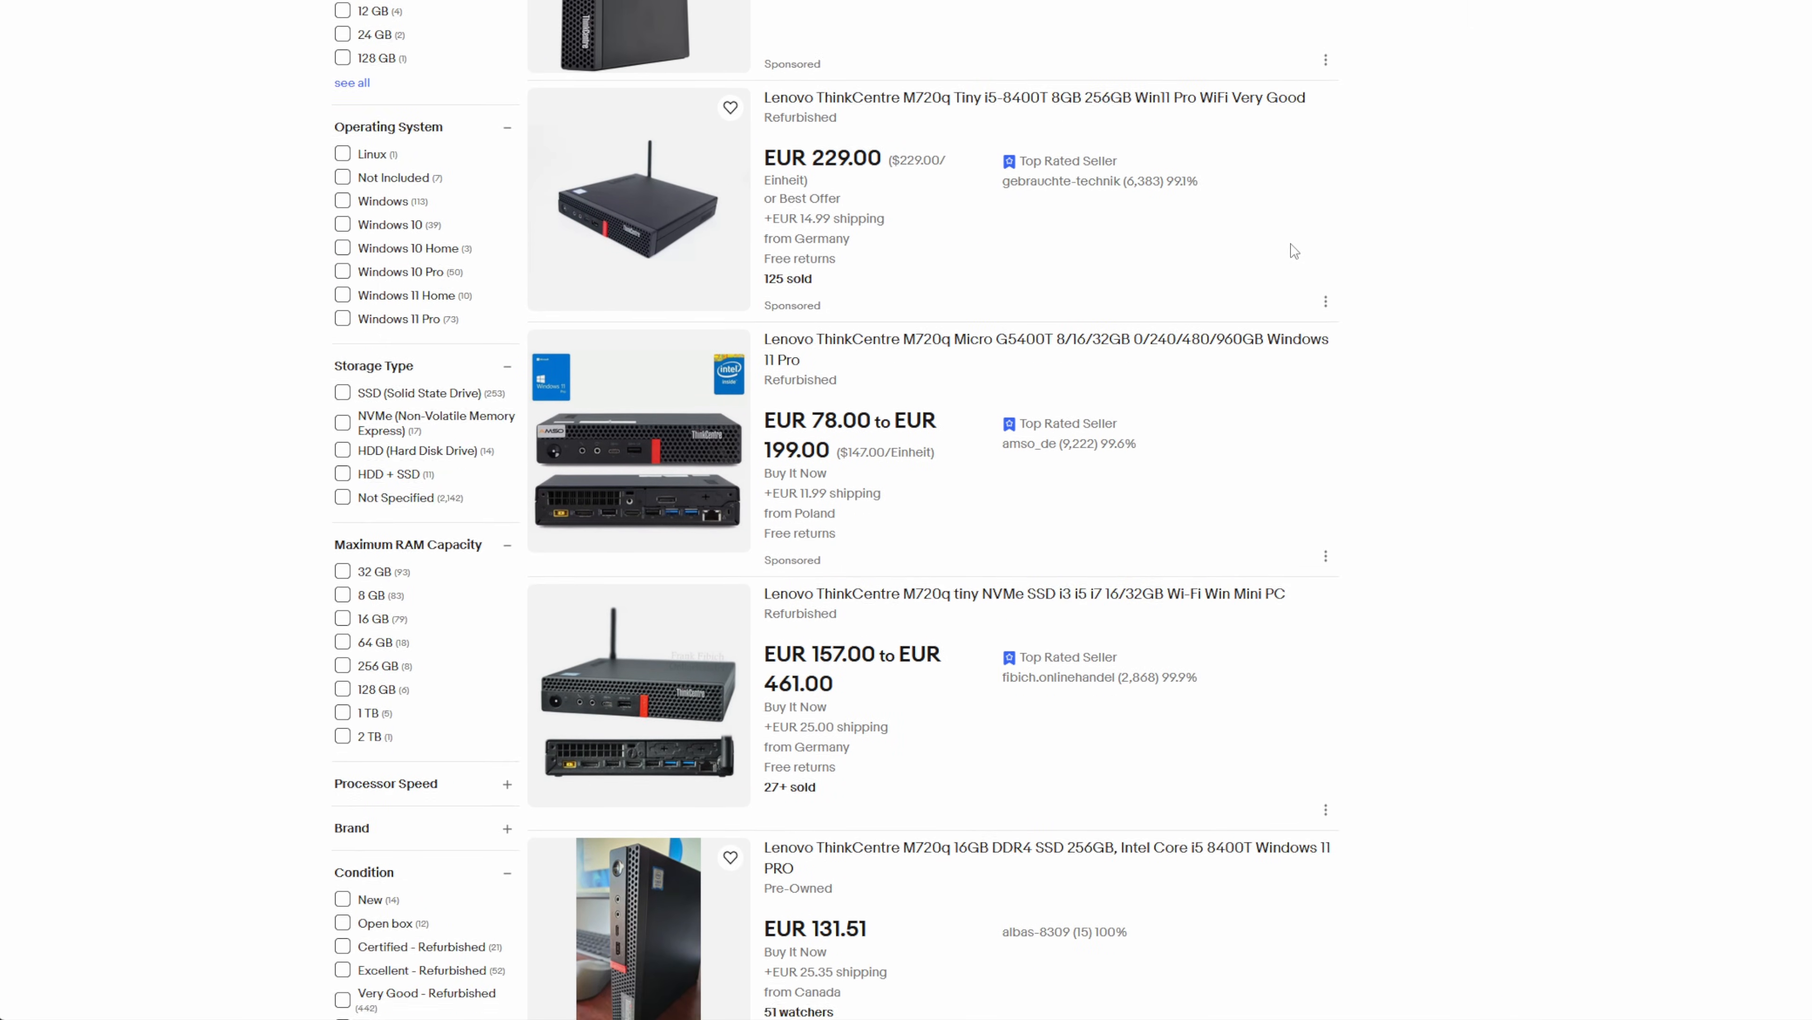
pyautogui.scroll(-3)
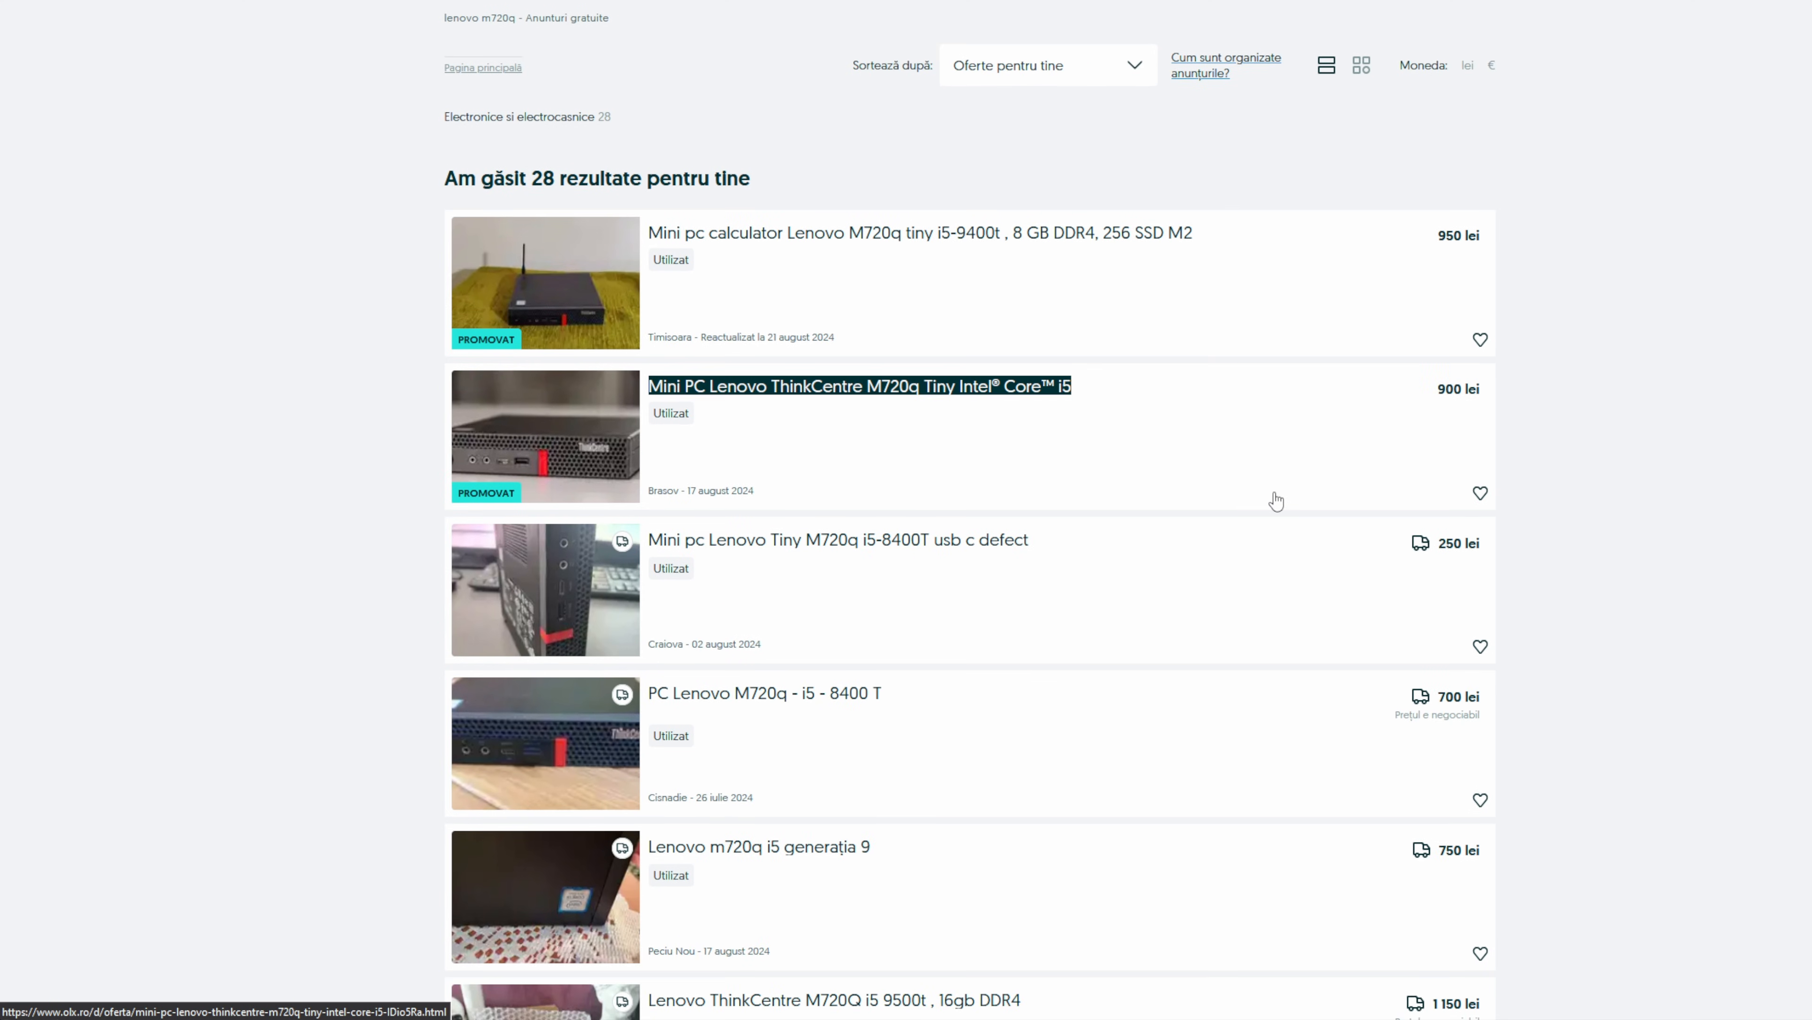
pyautogui.scroll(-3)
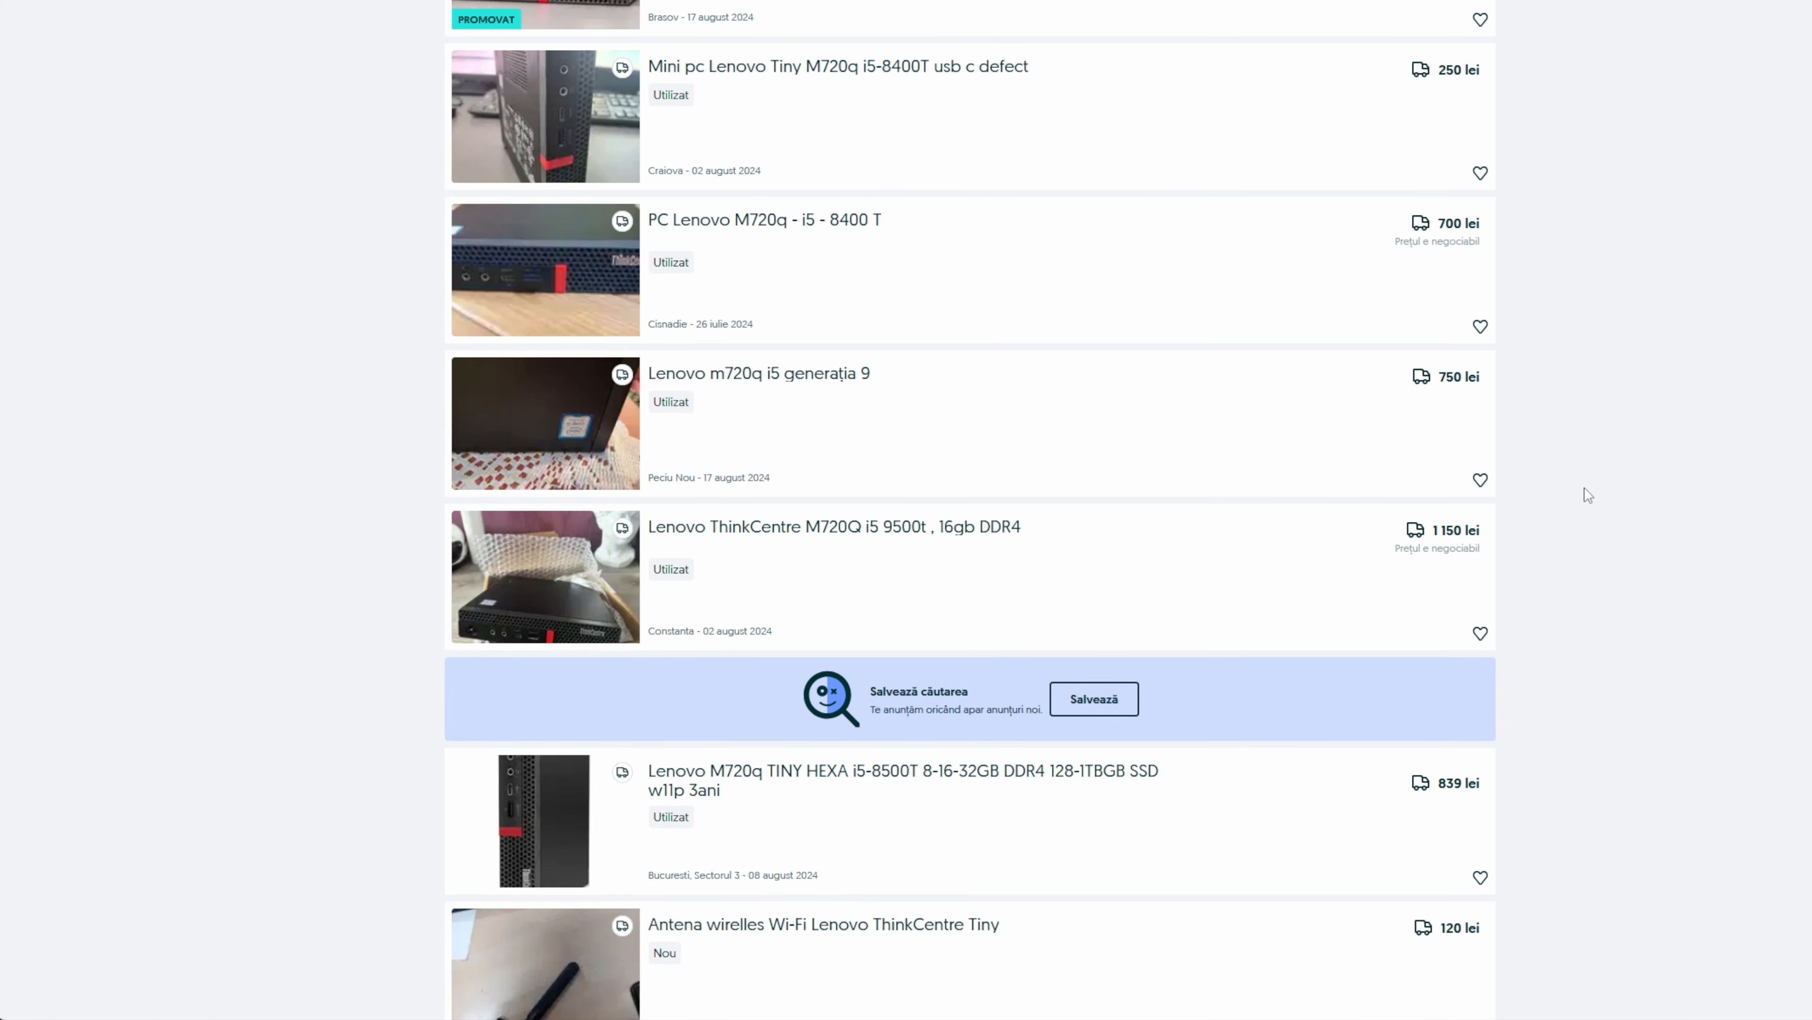
pyautogui.scroll(-3)
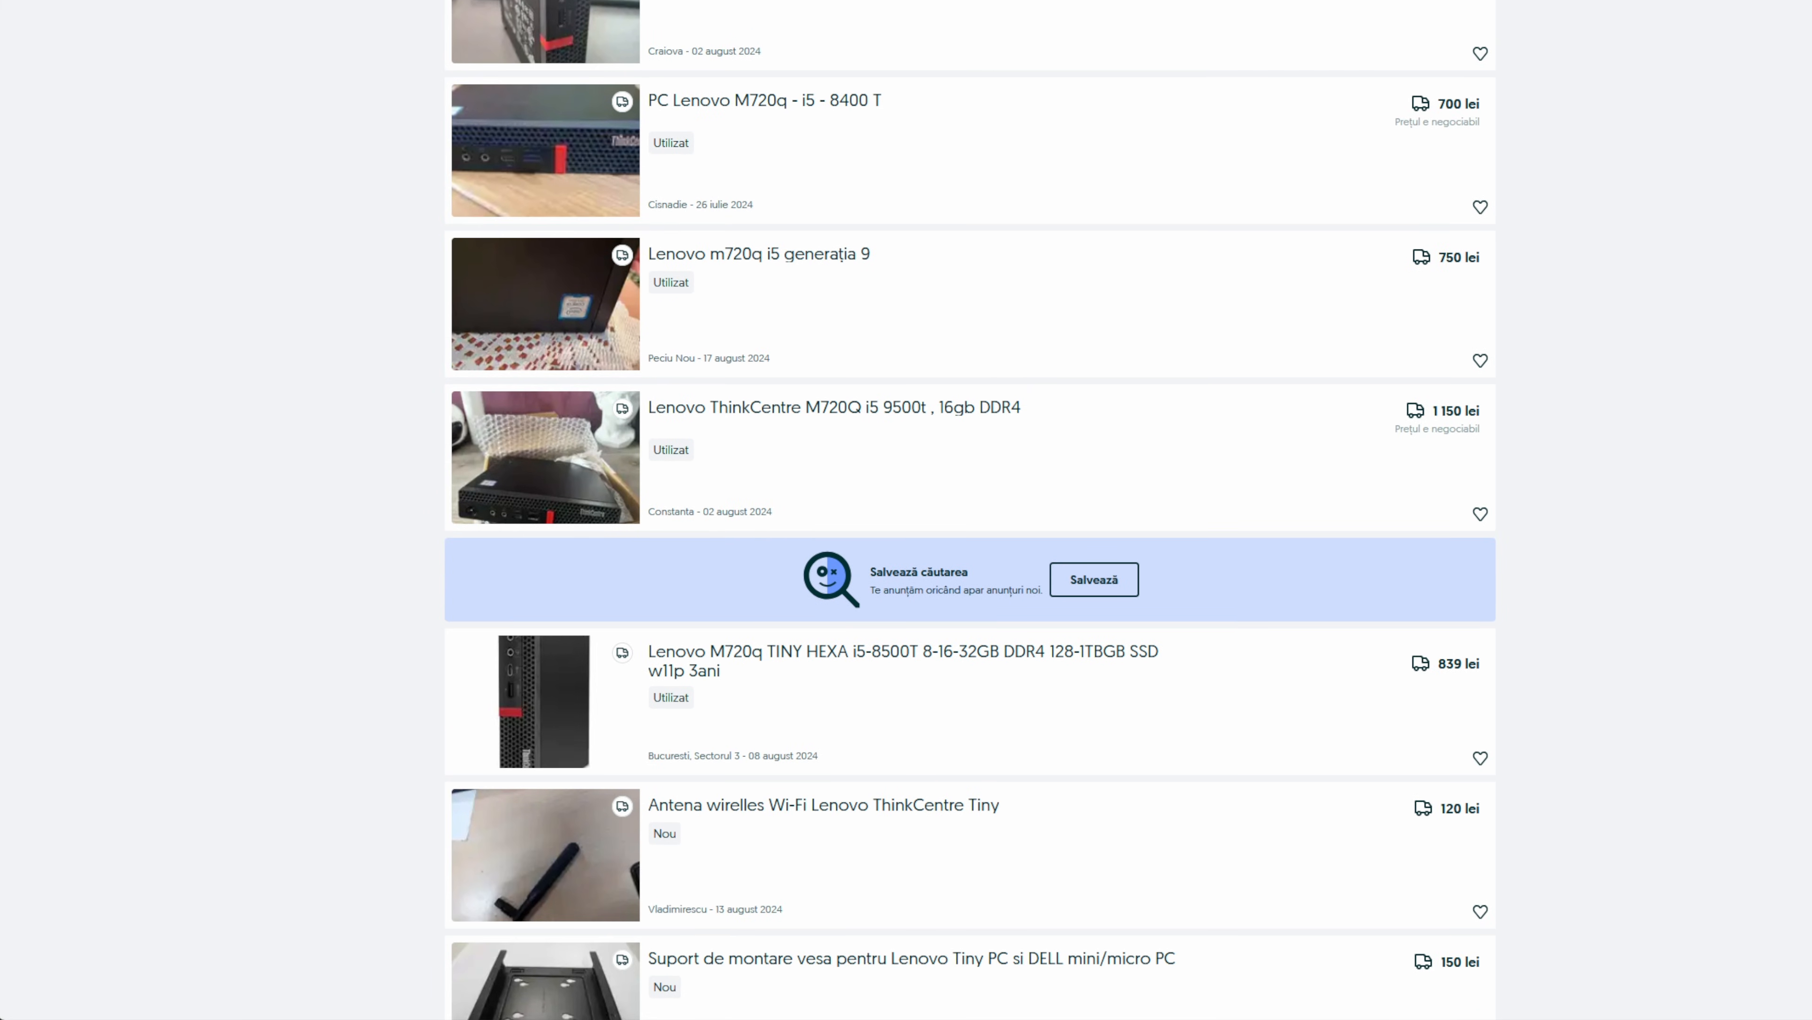